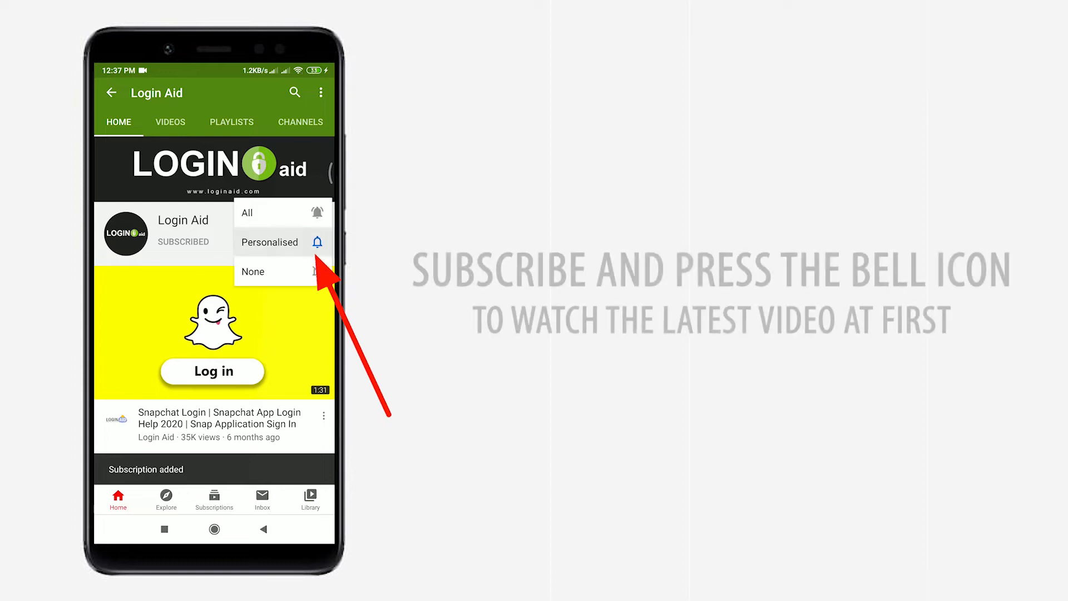
# Step: Choose Personalised notifications for the subscribed Login Aid channel
pyautogui.click(247, 213)
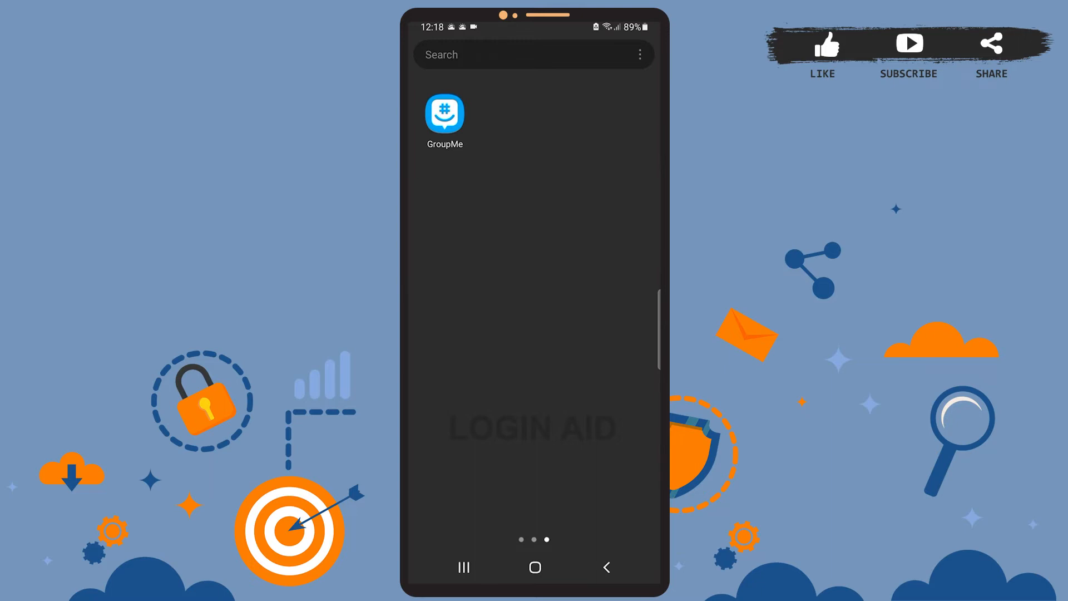
# Step: Launch GroupMe and choose Log in on the welcome screen
pyautogui.click(445, 115)
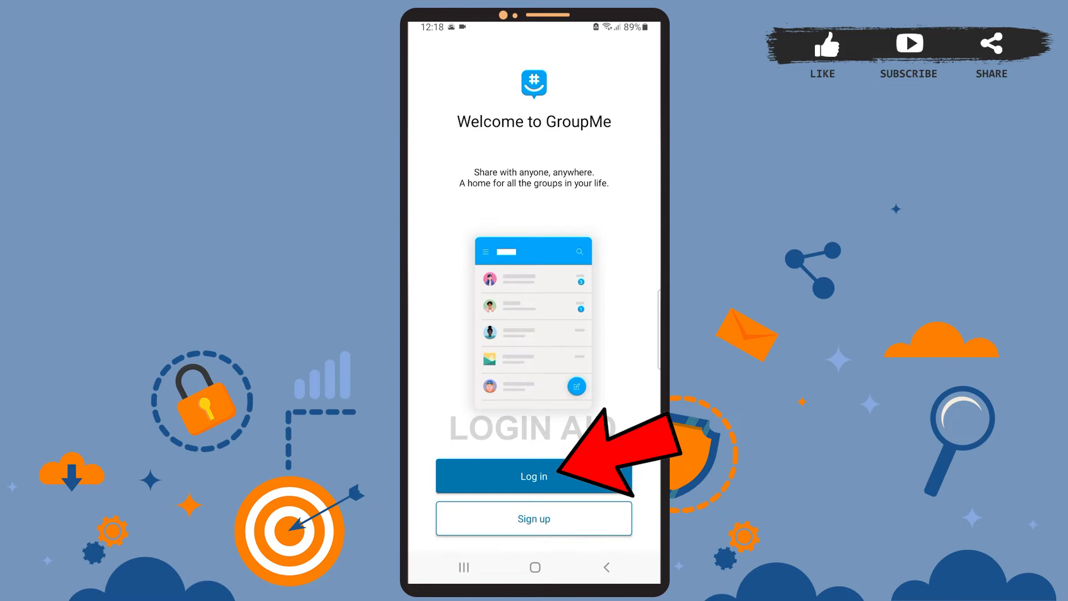
pyautogui.click(534, 476)
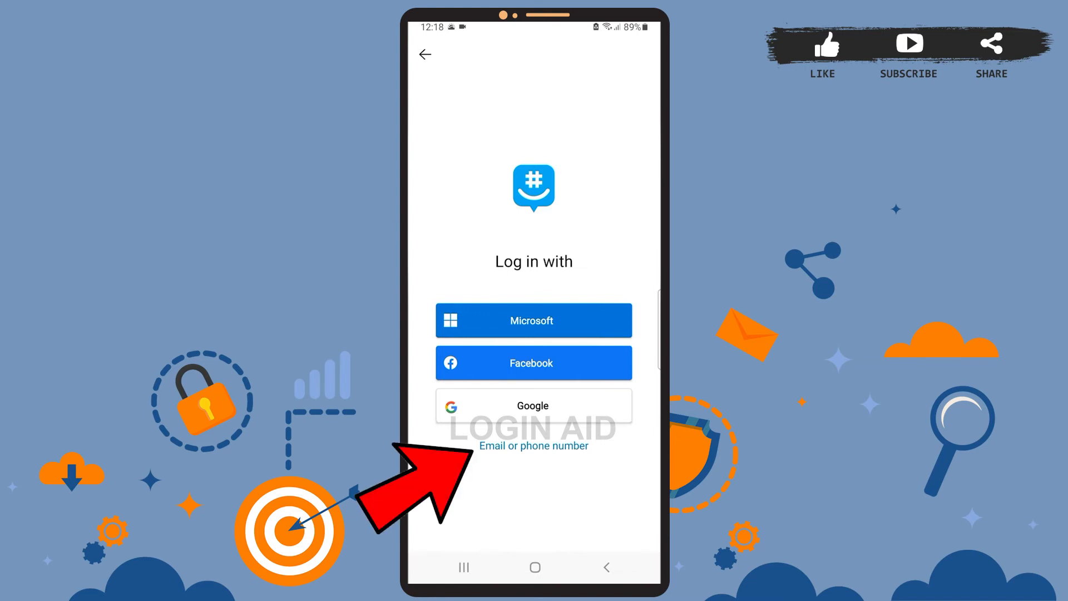
# Step: Sign in via 'Email or phone number' with the account email and password
pyautogui.click(534, 445)
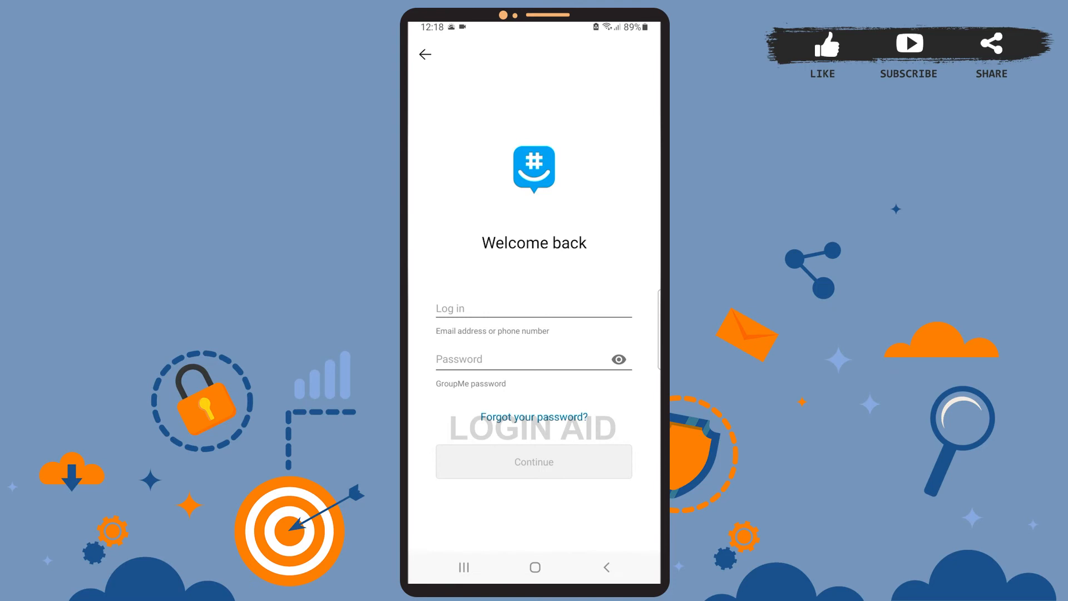
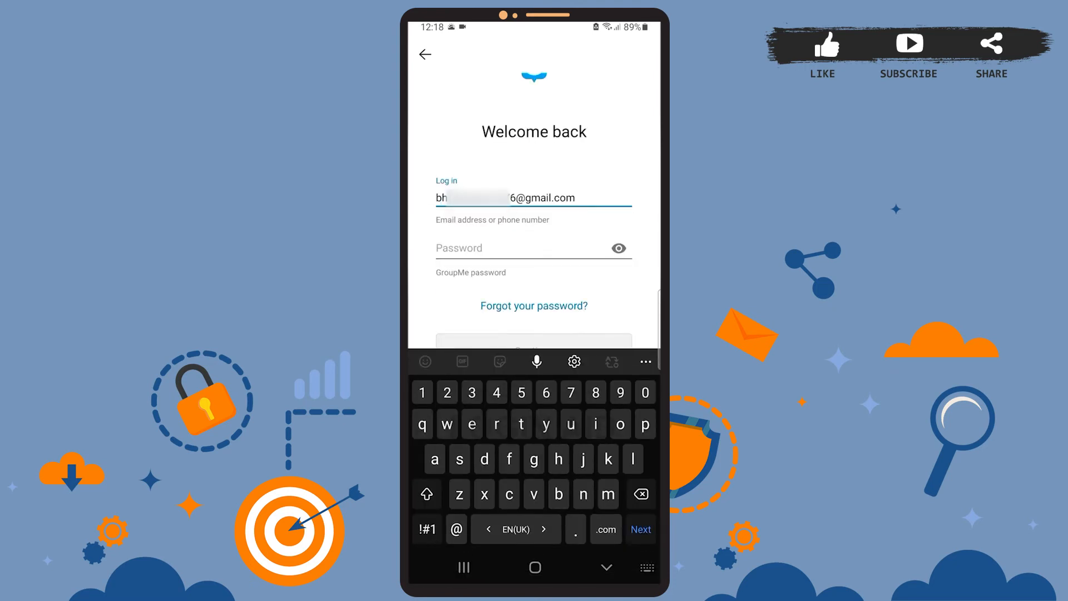
pyautogui.write('f')
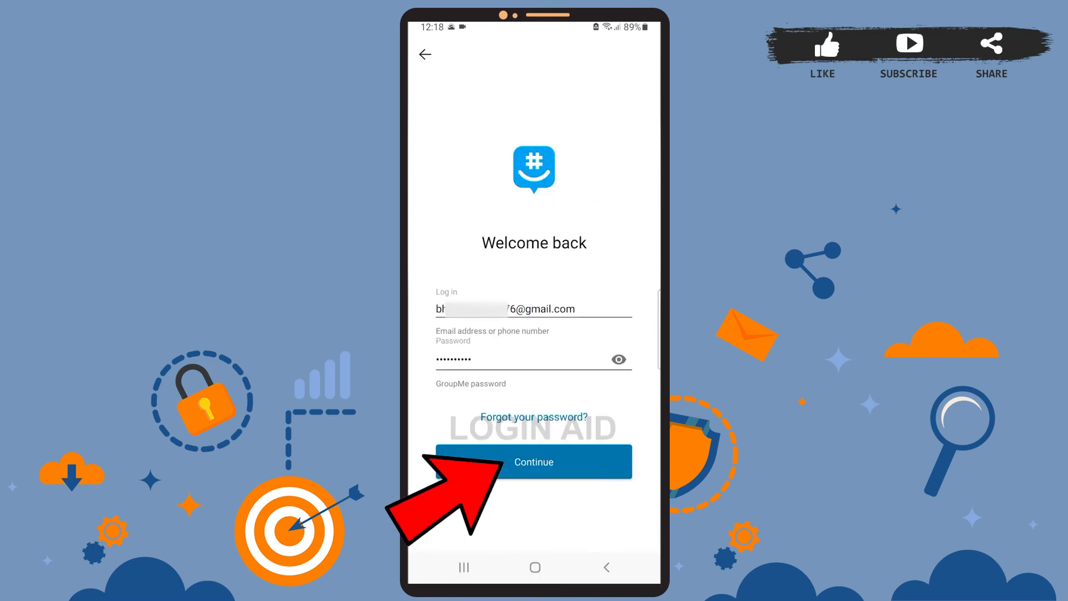
pyautogui.click(534, 462)
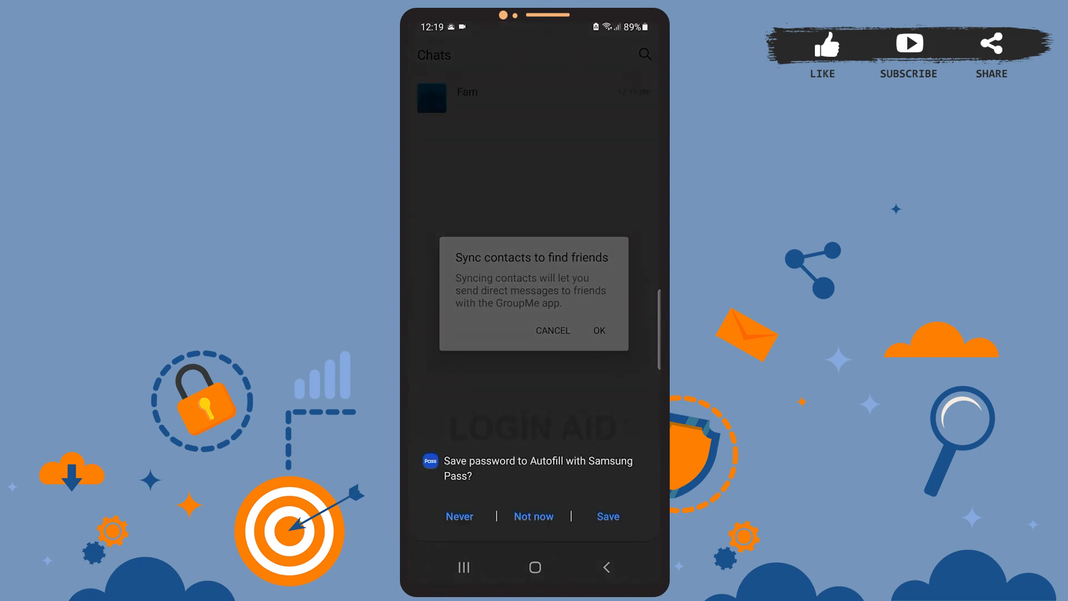
# Step: Dismiss the Samsung Pass and contact-sync prompts, then bring up the new-chat options
pyautogui.click(534, 516)
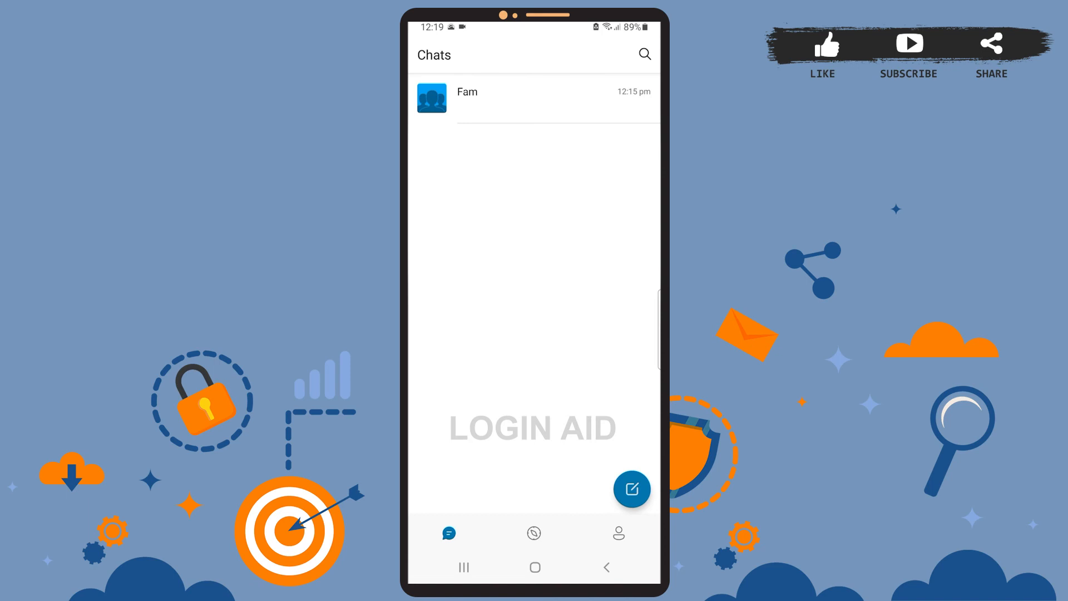
pyautogui.click(632, 490)
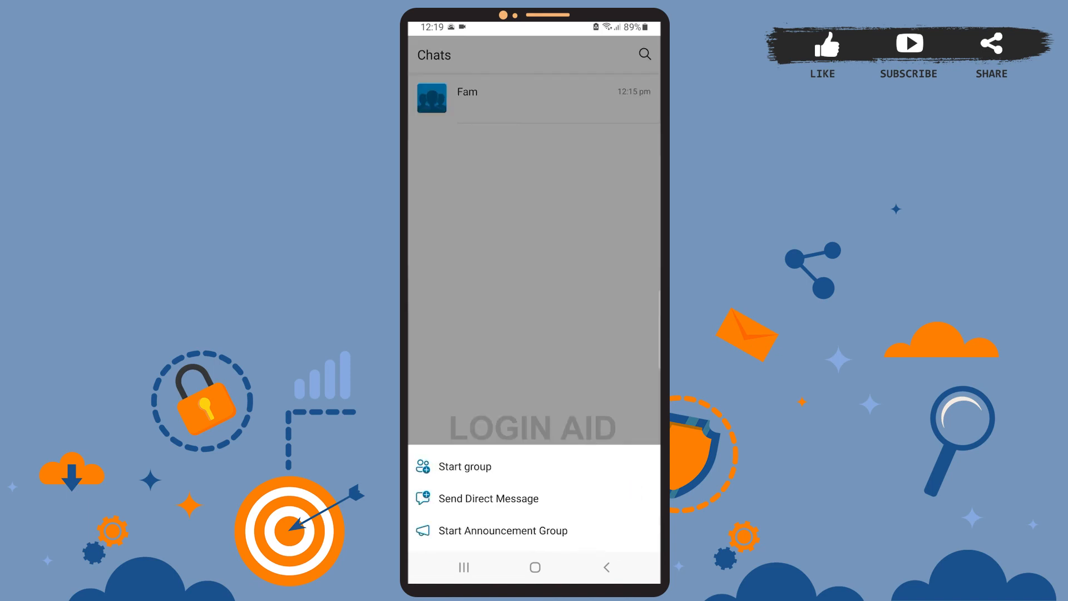